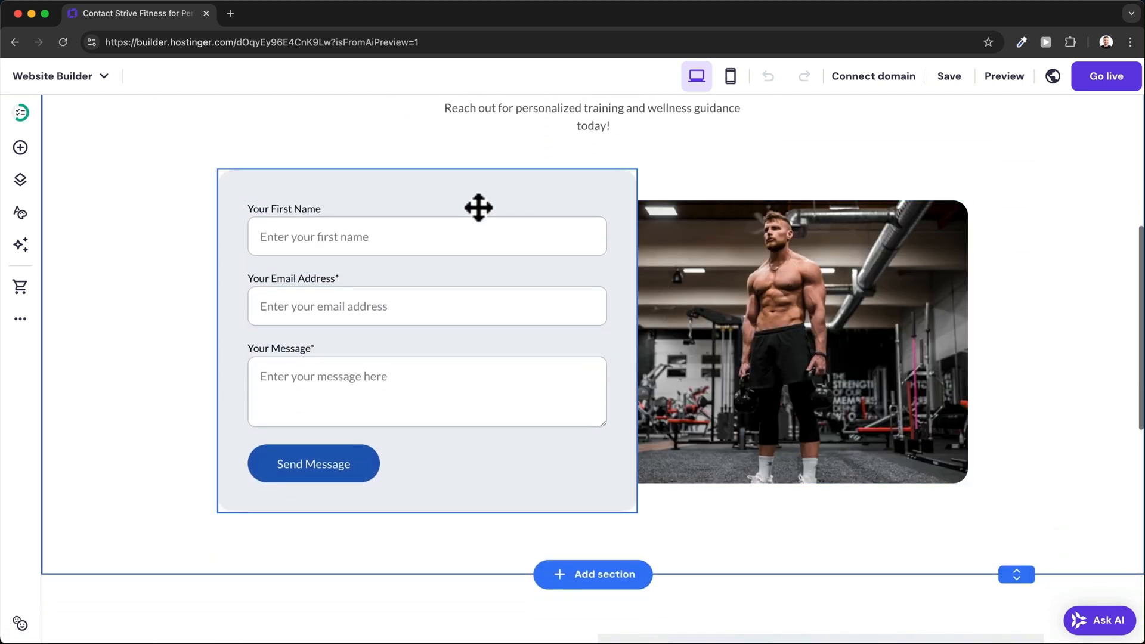
{"action": "mouse_move", "coordinate": [567, 283]}
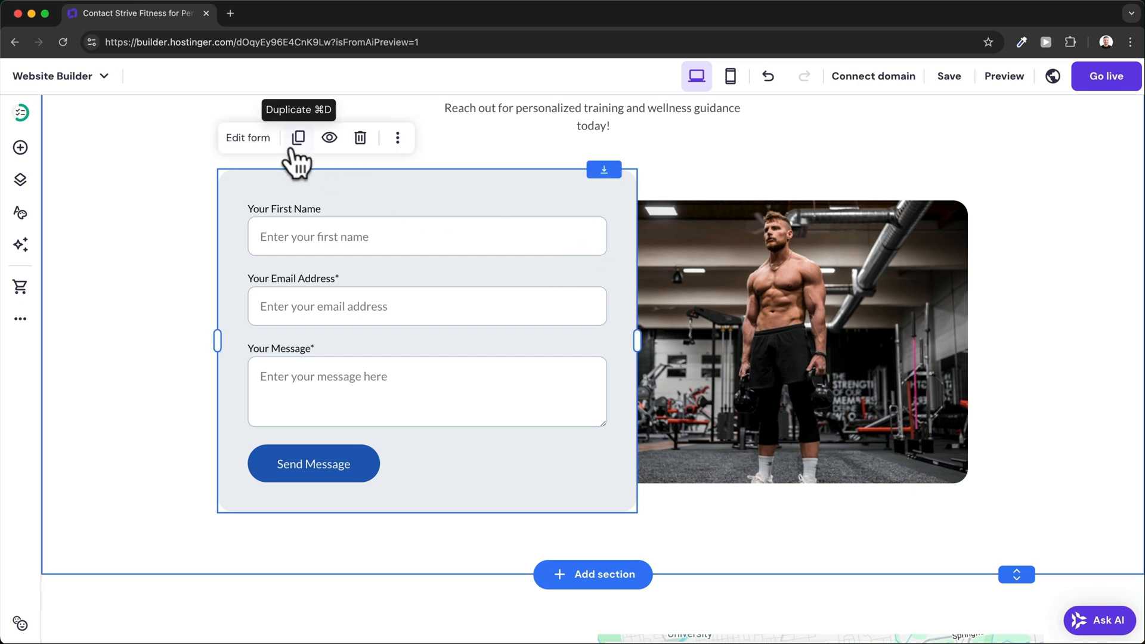
Open the contact form's settings showing its name and notification email
{"action": "left_click", "coordinate": [248, 139]}
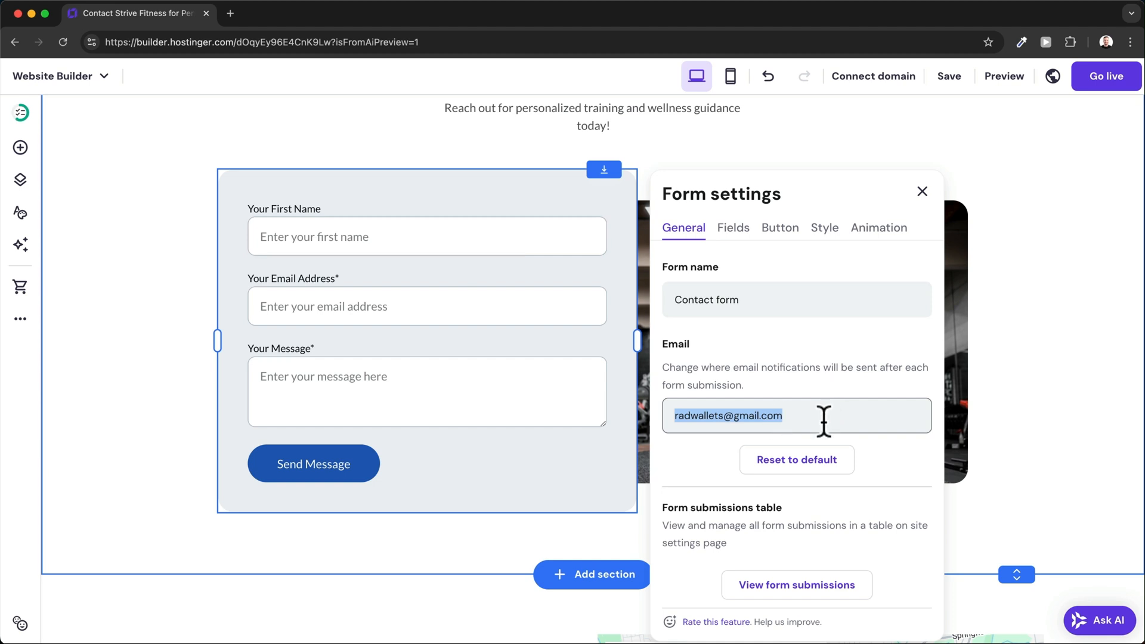
Add a Short answer field and set the button text to 'Let's Get Started'
{"action": "left_click", "coordinate": [734, 227]}
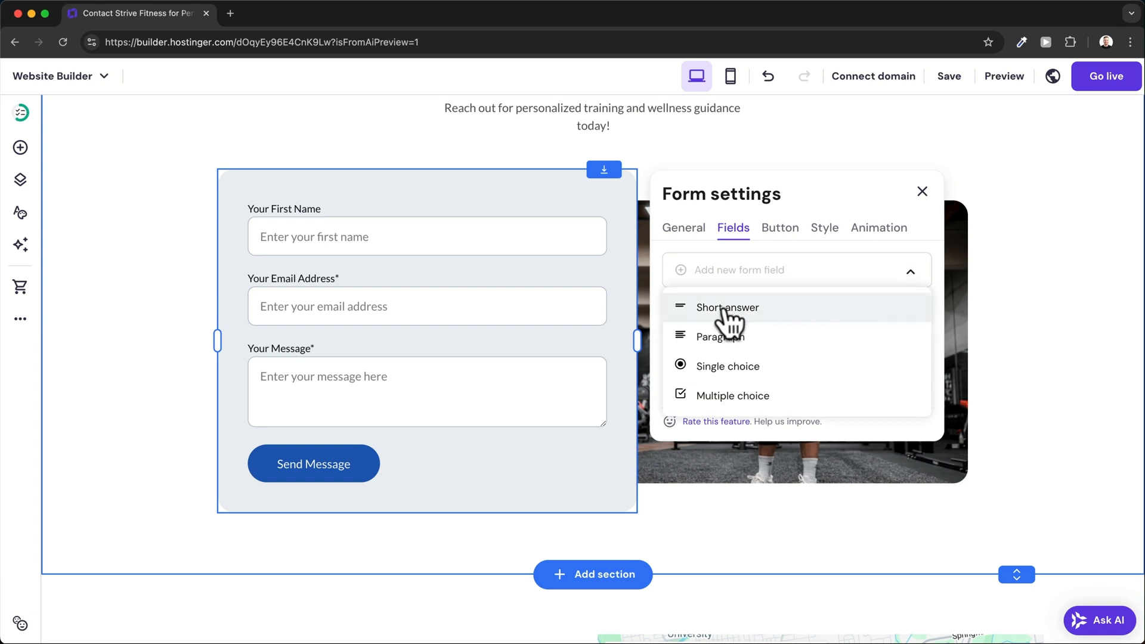
{"action": "left_click", "coordinate": [727, 306]}
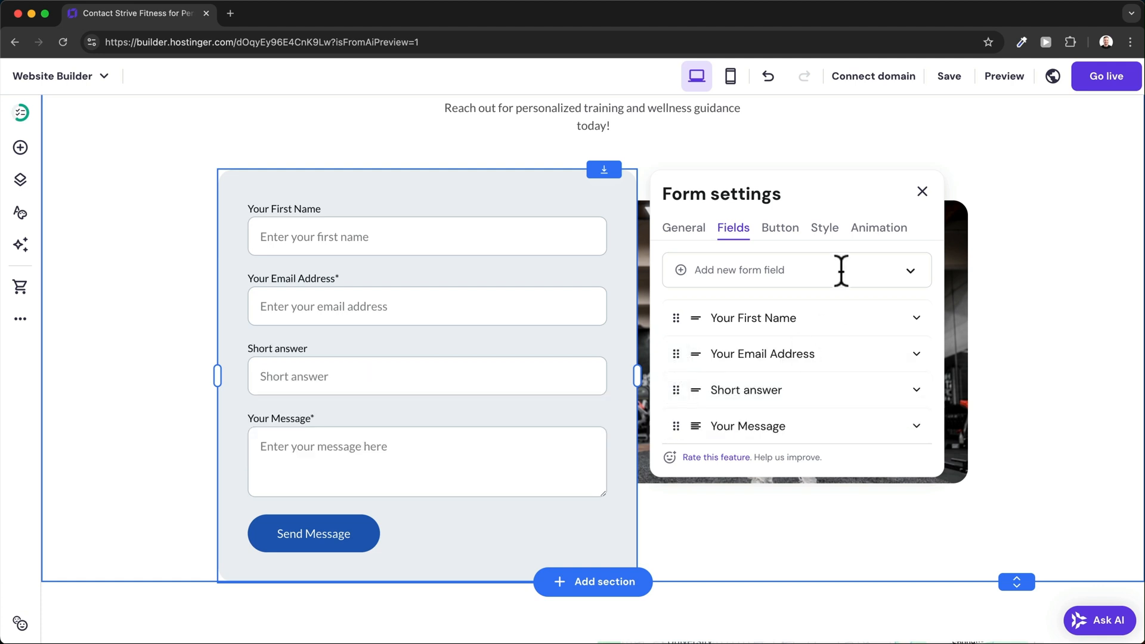
{"action": "left_click", "coordinate": [779, 227]}
{"action": "type", "text": "Let's Get Started"}
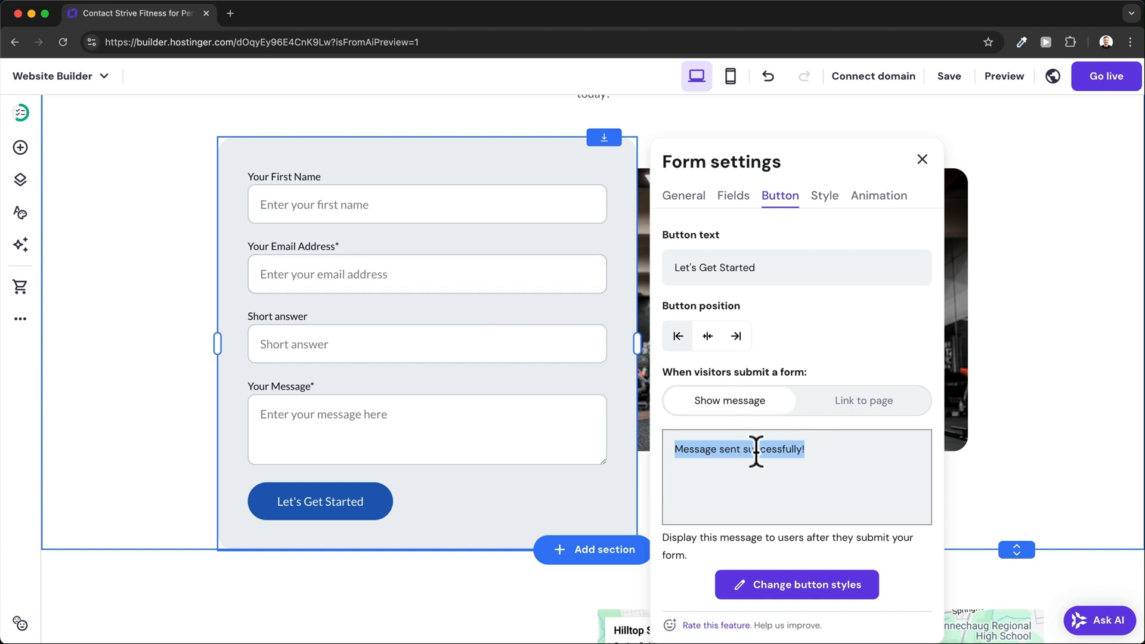
Redirect visitors to the Services page after they submit the form
{"action": "scroll", "scroll_direction": "down", "scroll_amount": 3}
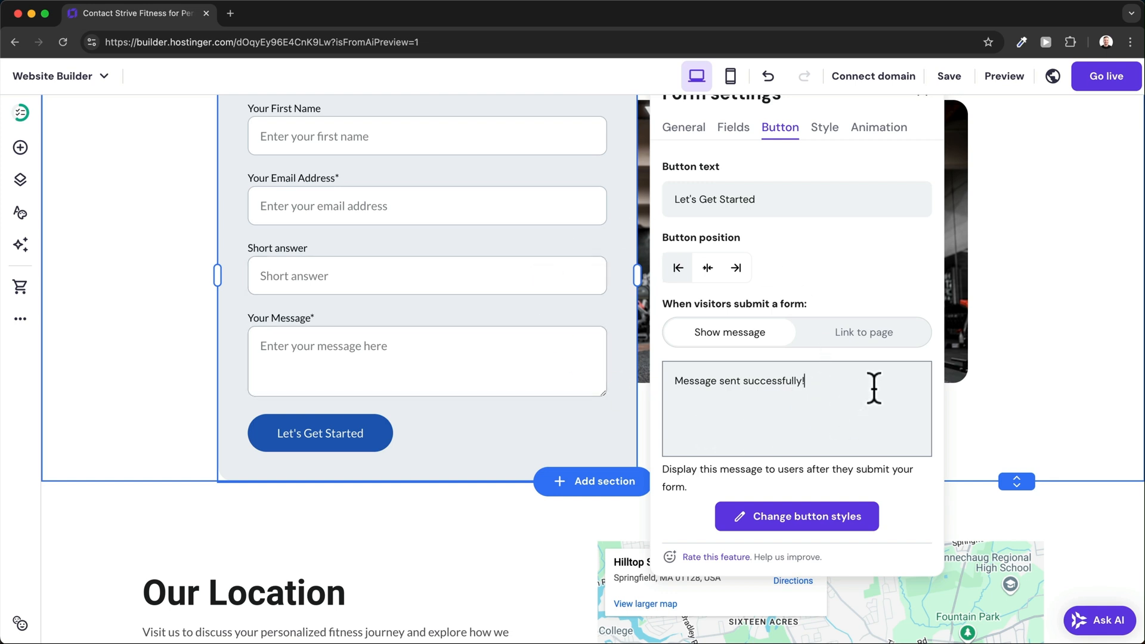
{"action": "left_click", "coordinate": [862, 333]}
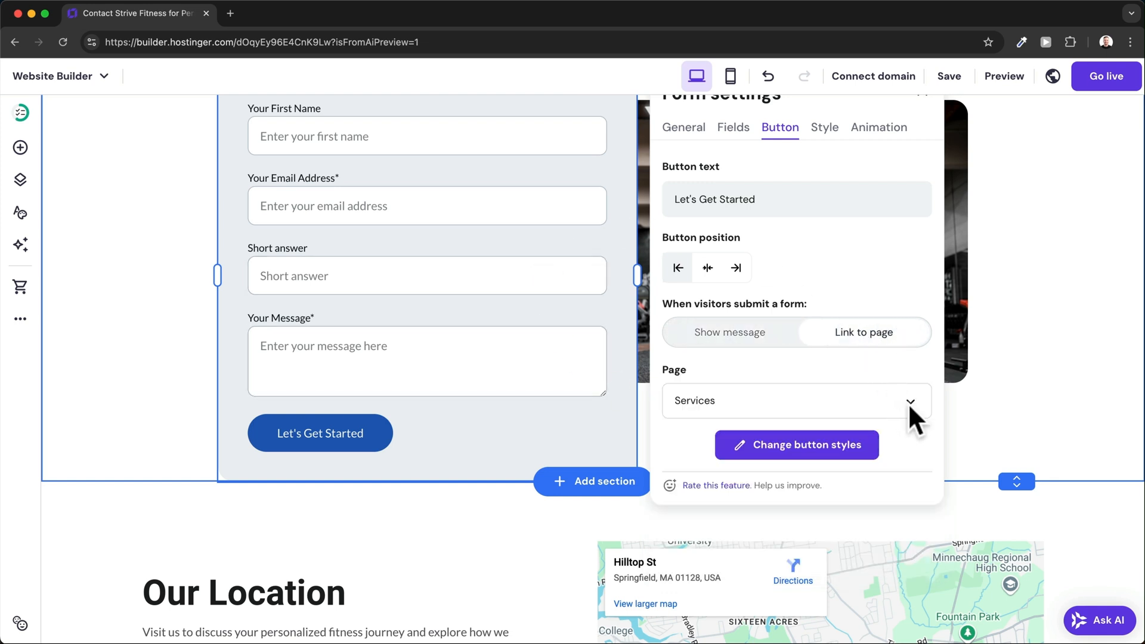
{"action": "left_click", "coordinate": [296, 13]}
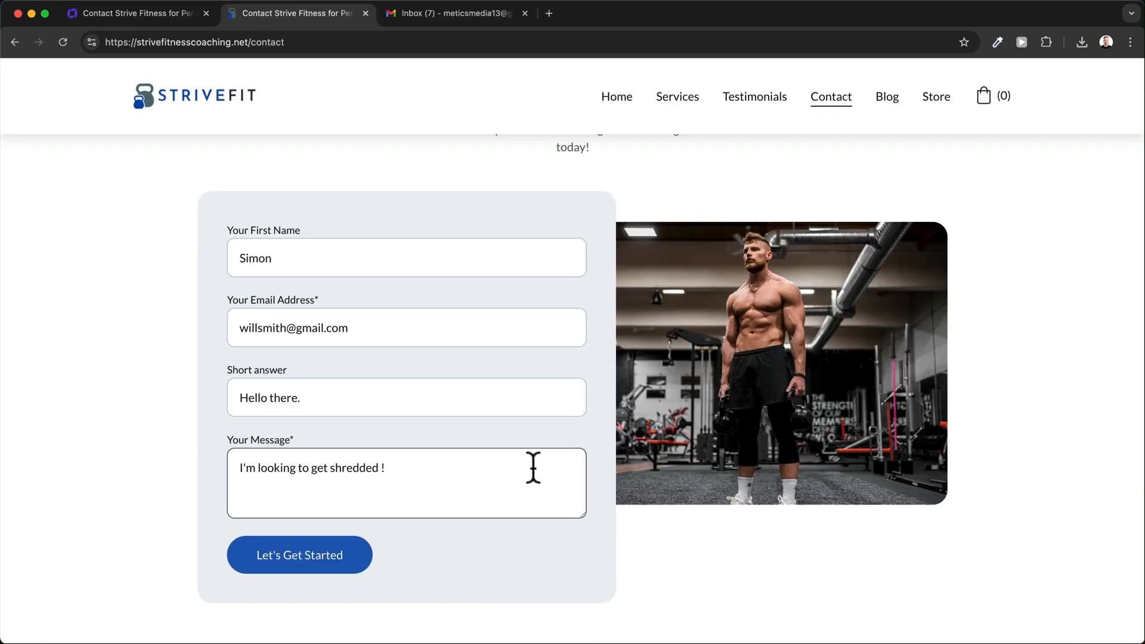
Submit a test message from the live contact page and check the inbox
{"action": "left_click", "coordinate": [298, 548]}
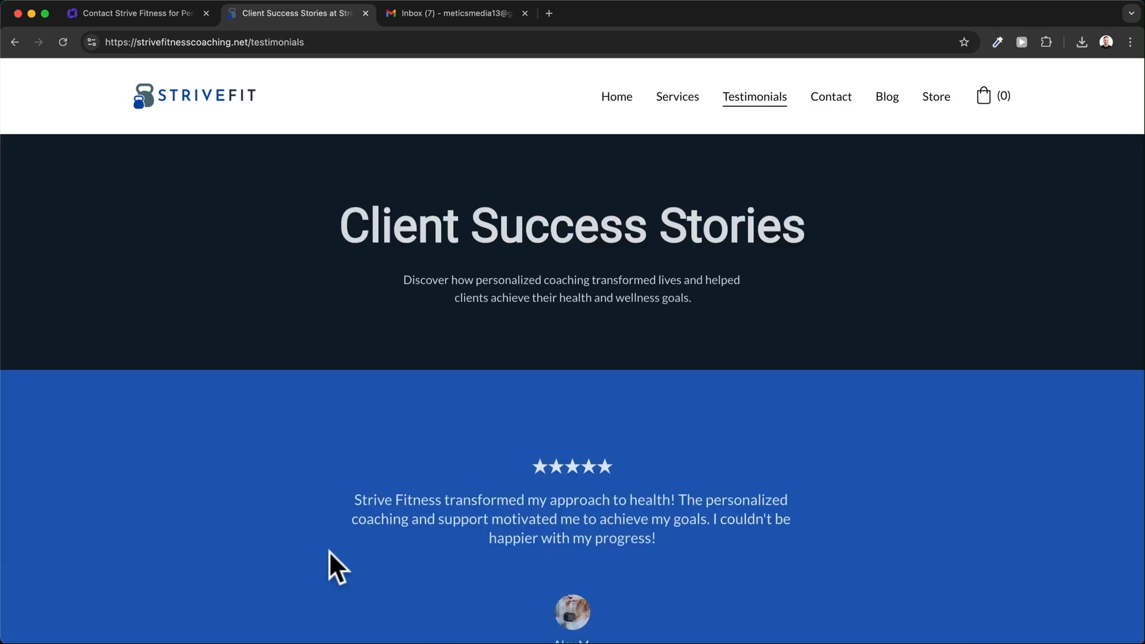
{"action": "left_click", "coordinate": [457, 13]}
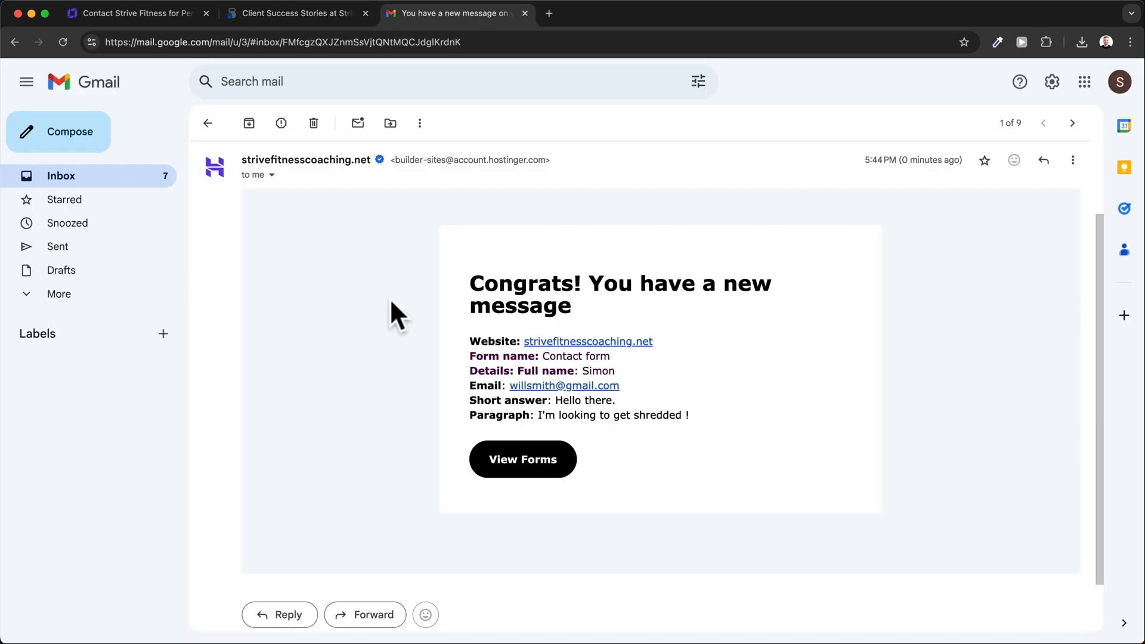
{"action": "mouse_move", "coordinate": [588, 342]}
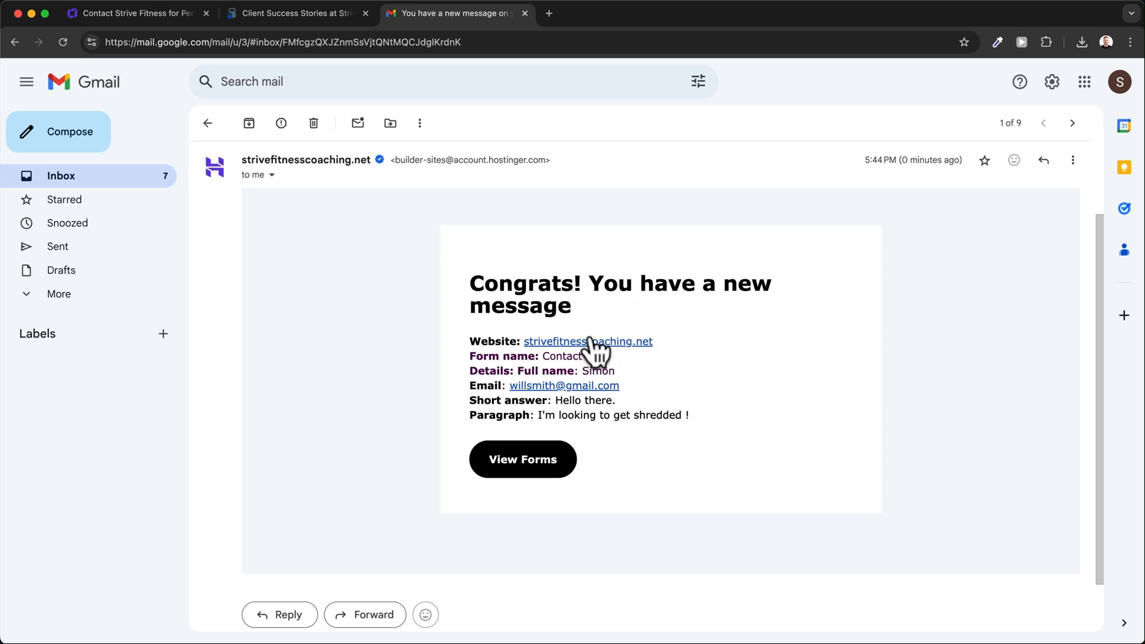
{"action": "mouse_move", "coordinate": [561, 357]}
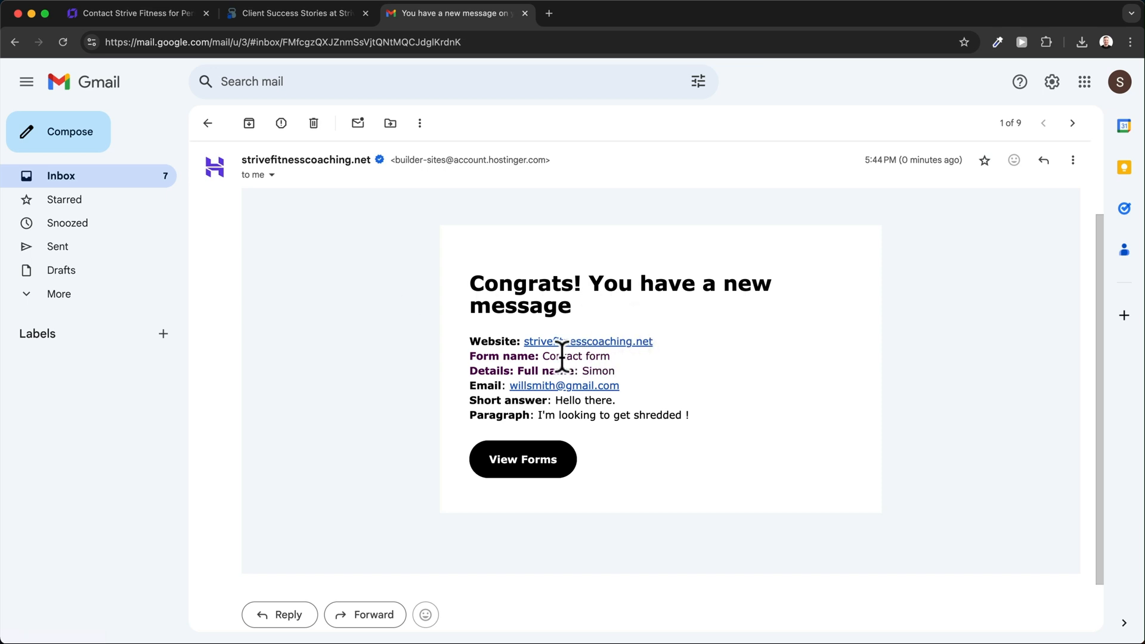
{"action": "mouse_move", "coordinate": [643, 383]}
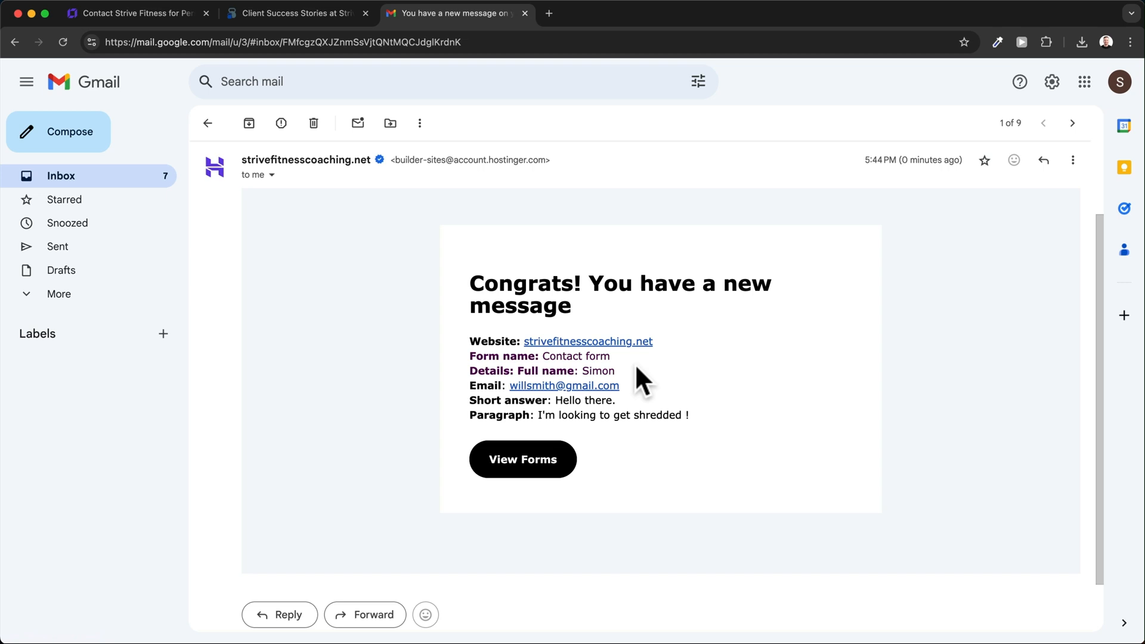
{"action": "mouse_move", "coordinate": [661, 413]}
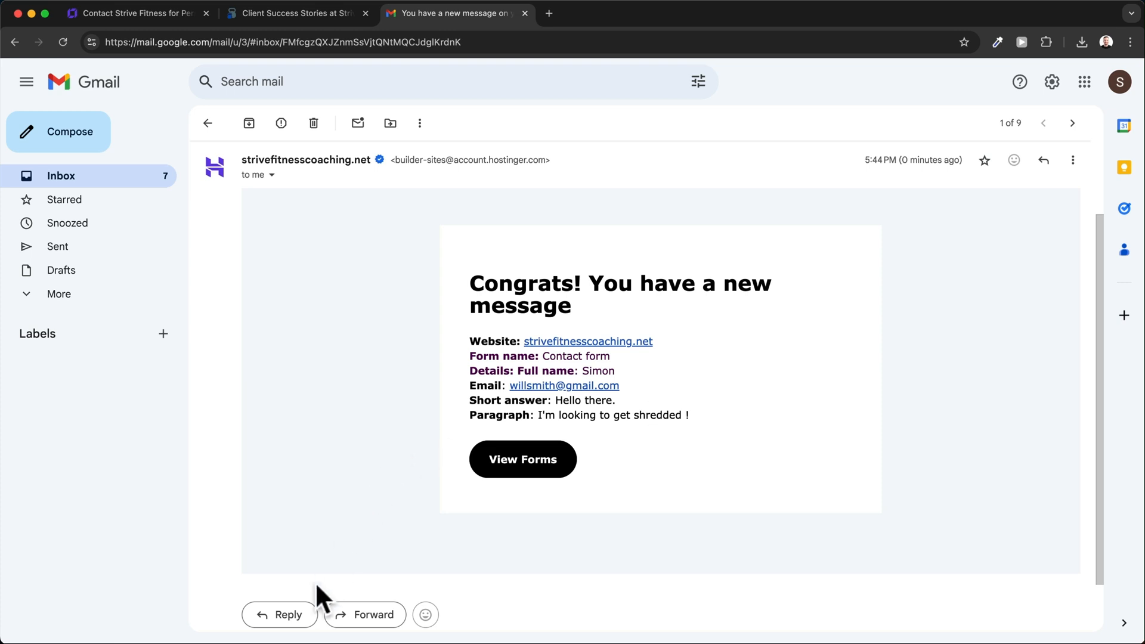
Start a reply to the form submitter in Gmail, then return to the builder
{"action": "left_click", "coordinate": [279, 614]}
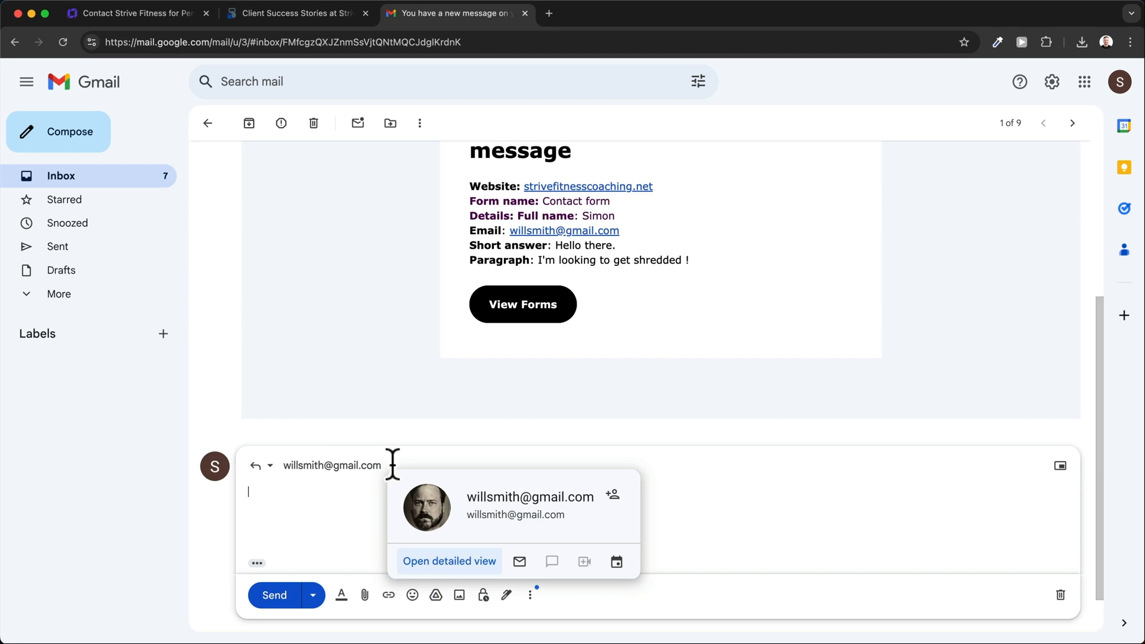
{"action": "mouse_move", "coordinate": [355, 465]}
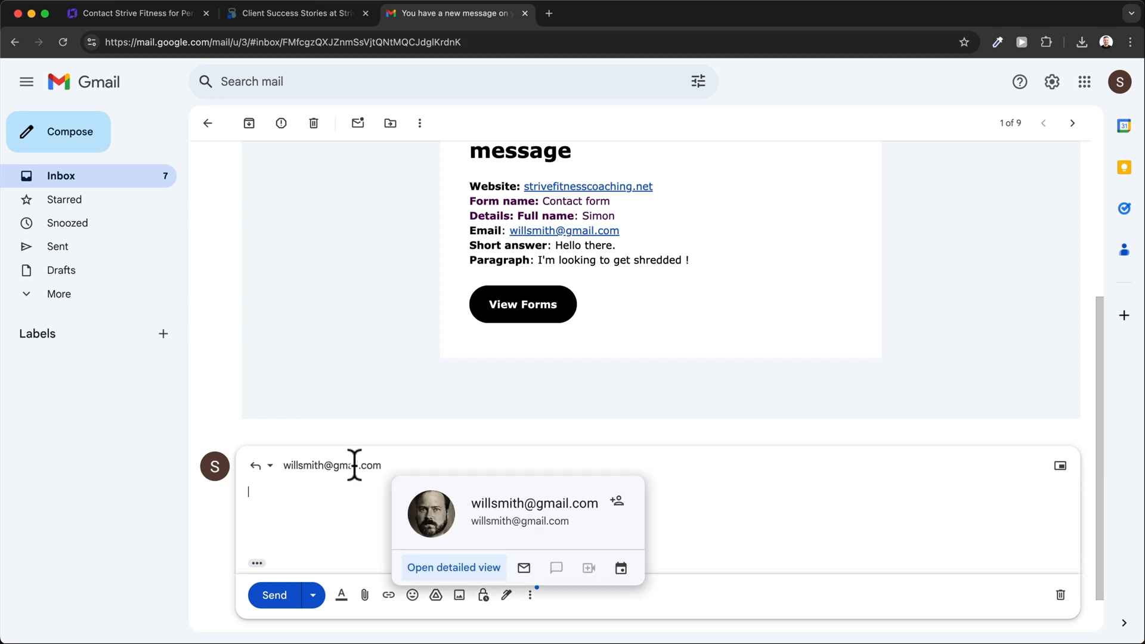
{"action": "left_click", "coordinate": [135, 13]}
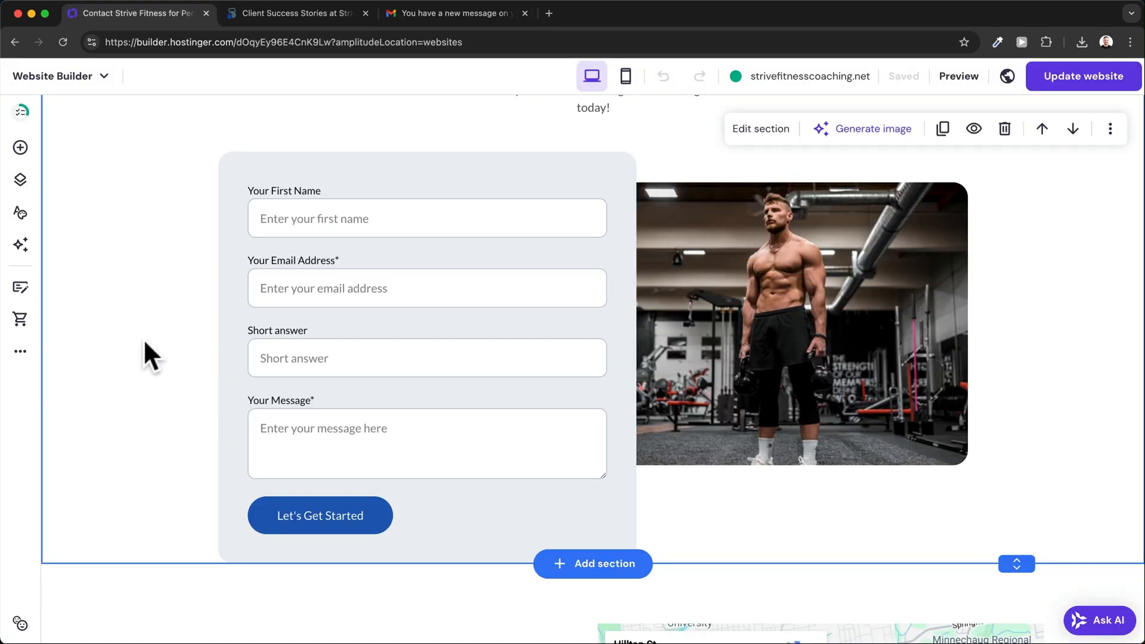
View the Contact form submissions list with the single test entry
{"action": "left_click", "coordinate": [20, 351]}
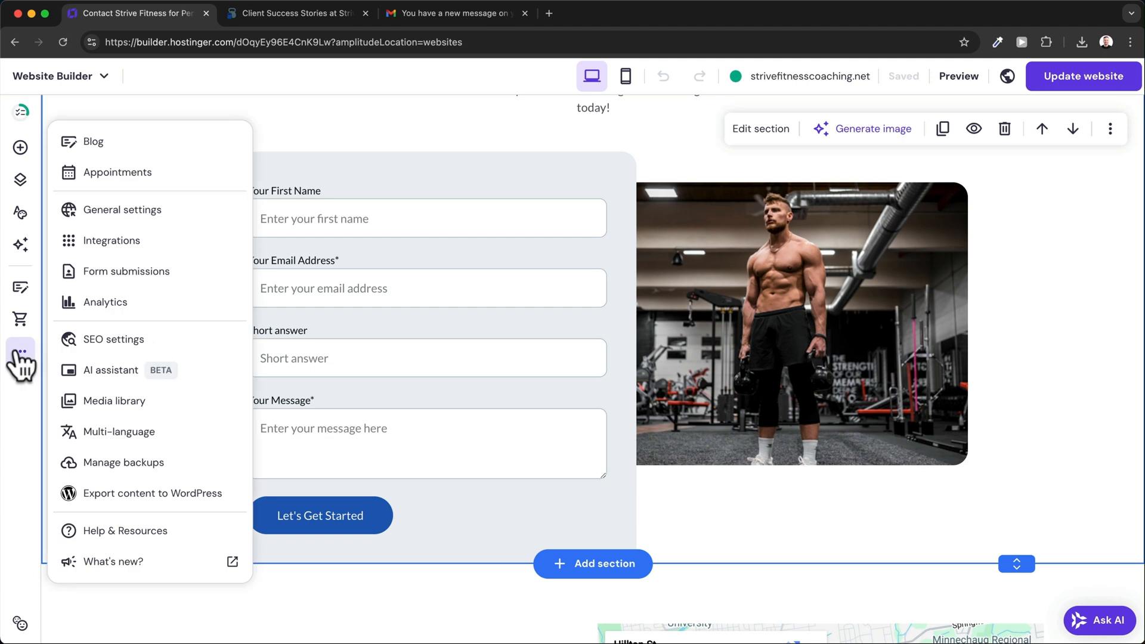
{"action": "left_click", "coordinate": [127, 271]}
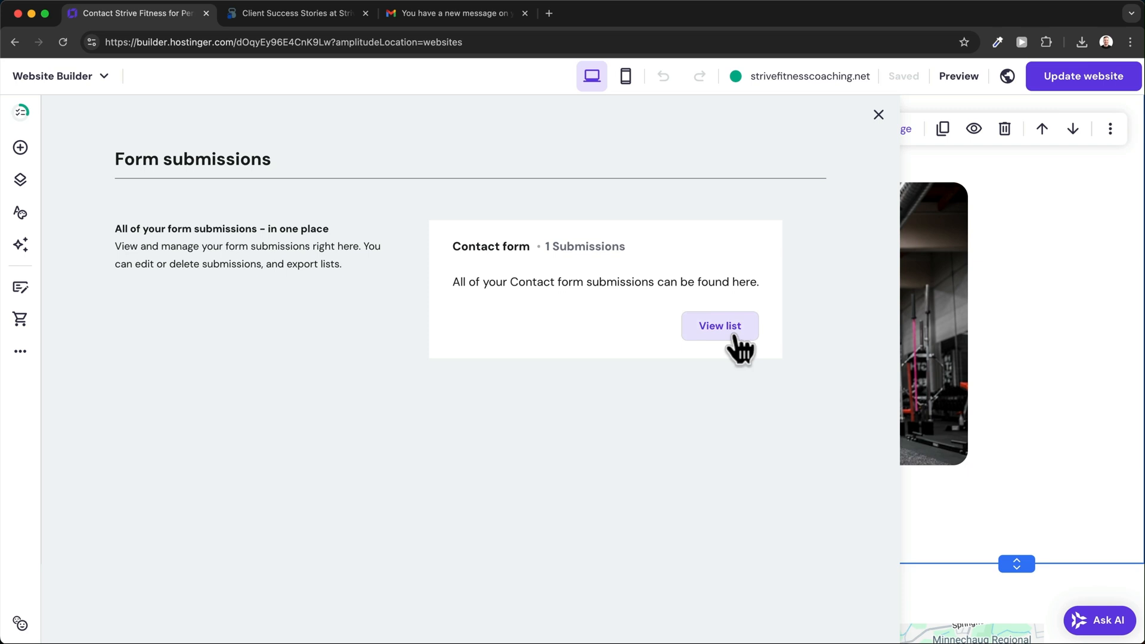
{"action": "left_click", "coordinate": [719, 326]}
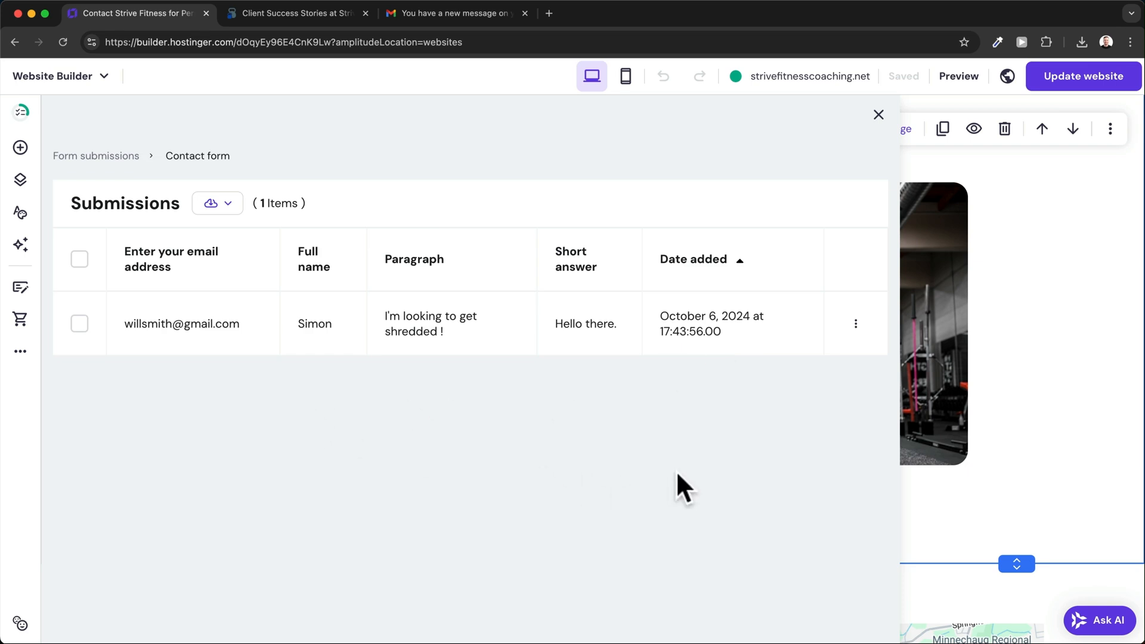
{"action": "mouse_move", "coordinate": [181, 369]}
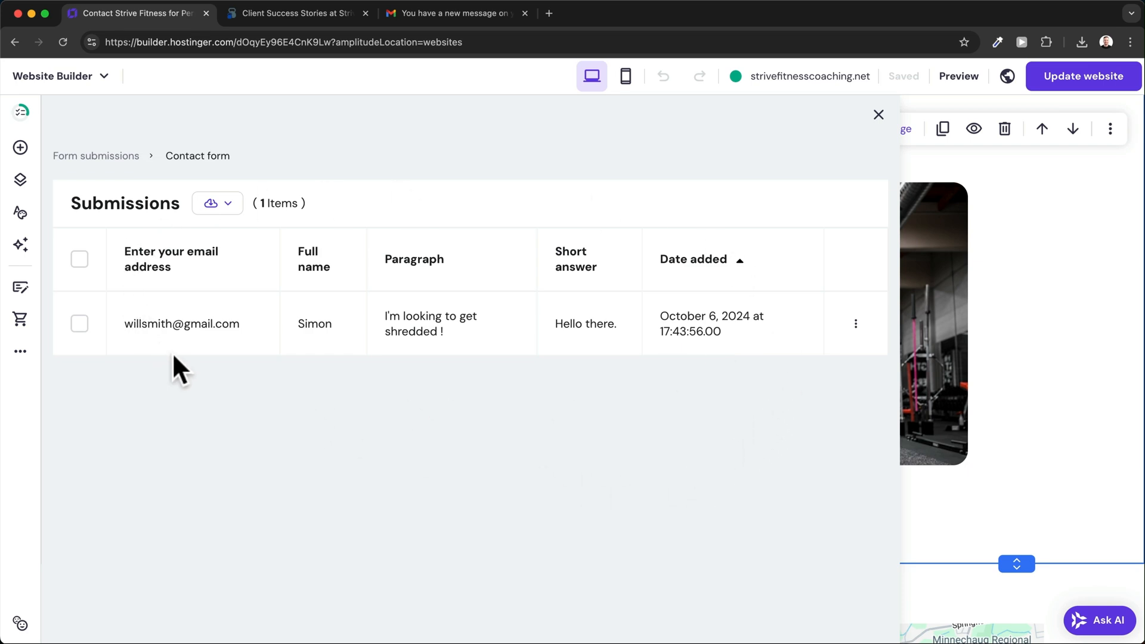